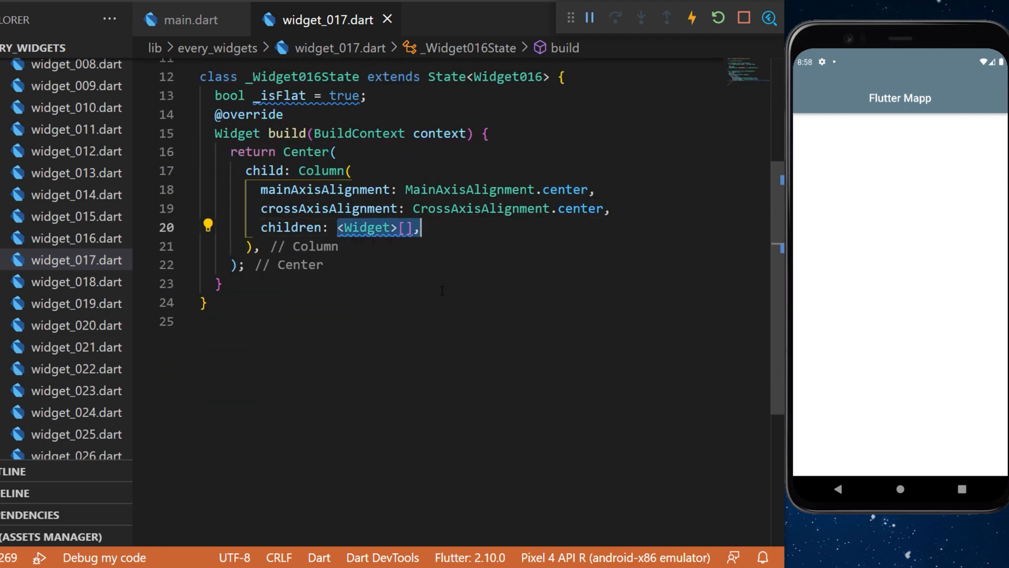
Insert an empty AnimatedPhysicalModel() into the Column's children list
{"action": "type", "text": "AnimatedPhysicalModel(),"}
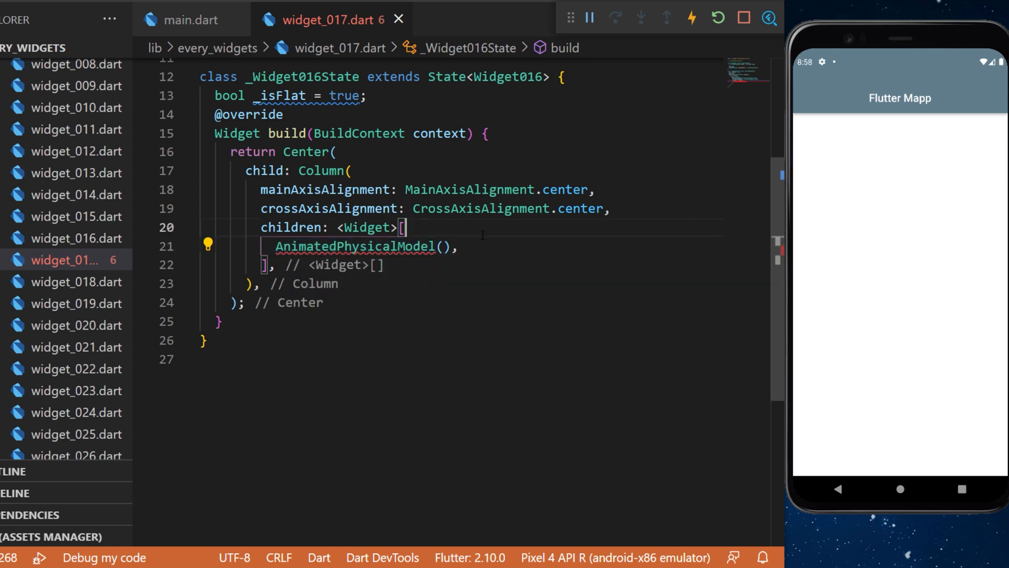
Give AnimatedPhysicalModel a 500 ms duration, Curves.fastOutSlowIn curve and black shadowColor
{"action": "type", "text": "duration: const Duration(milliseconds: 500),"}
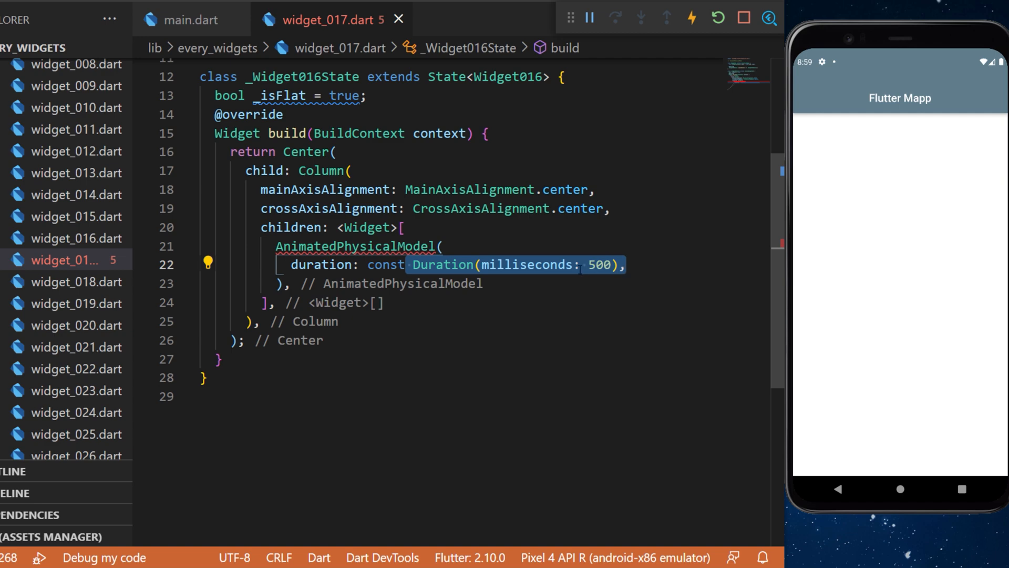
{"action": "type", "text": "curve: Curves.fastOutSlowIn,"}
{"action": "type", "text": "shape: BoxShape.rectangle,"}
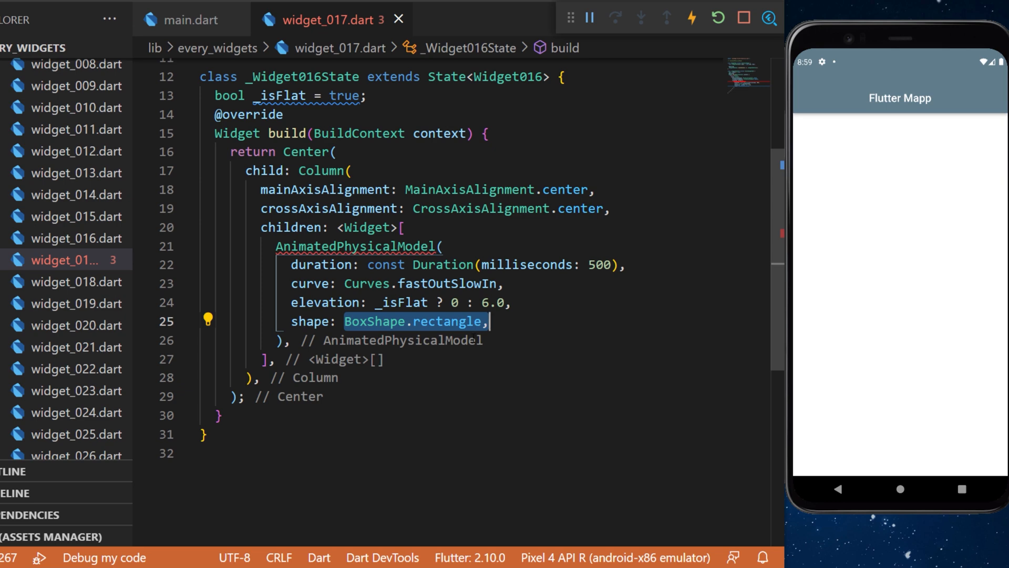
{"action": "type", "text": "shadowColor: Colors.black,"}
{"action": "type", "text": "child: const SizedBox(),"}
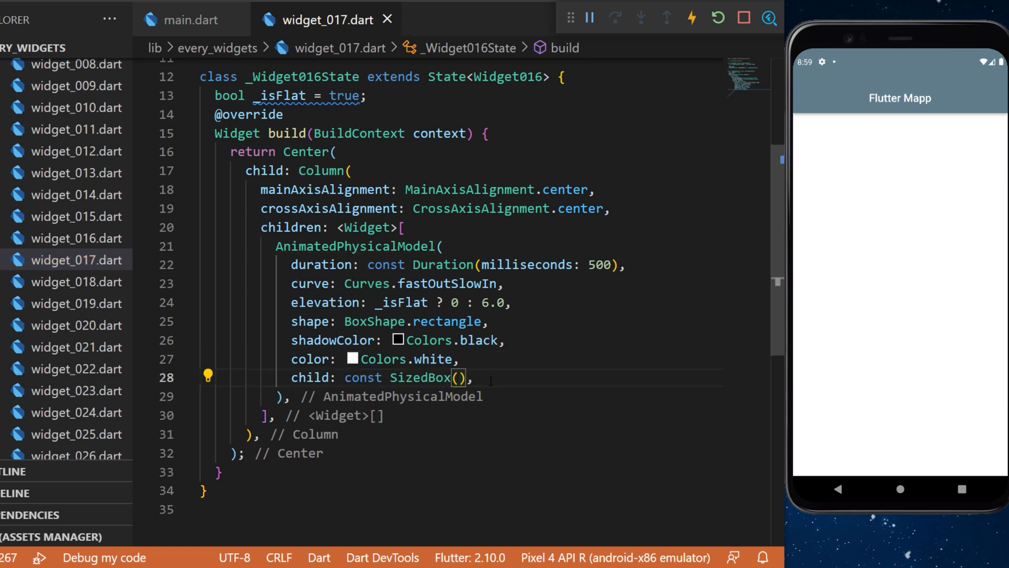
Size the SizedBox 120.0 by 120.0 with an Icons.android_outlined icon child
{"action": "type", "text": "height: 120.0,"}
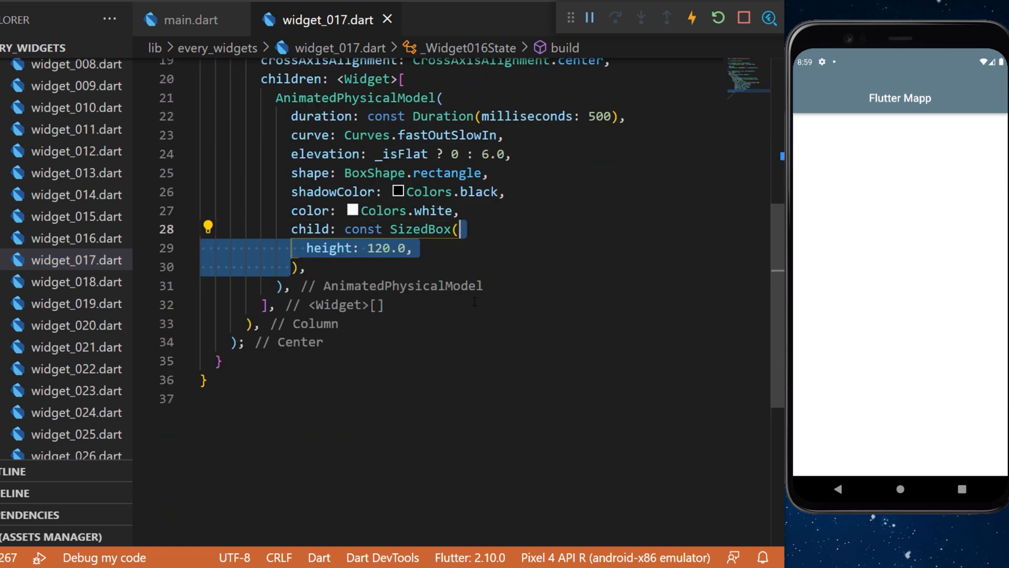
{"action": "type", "text": "width: 120.0,"}
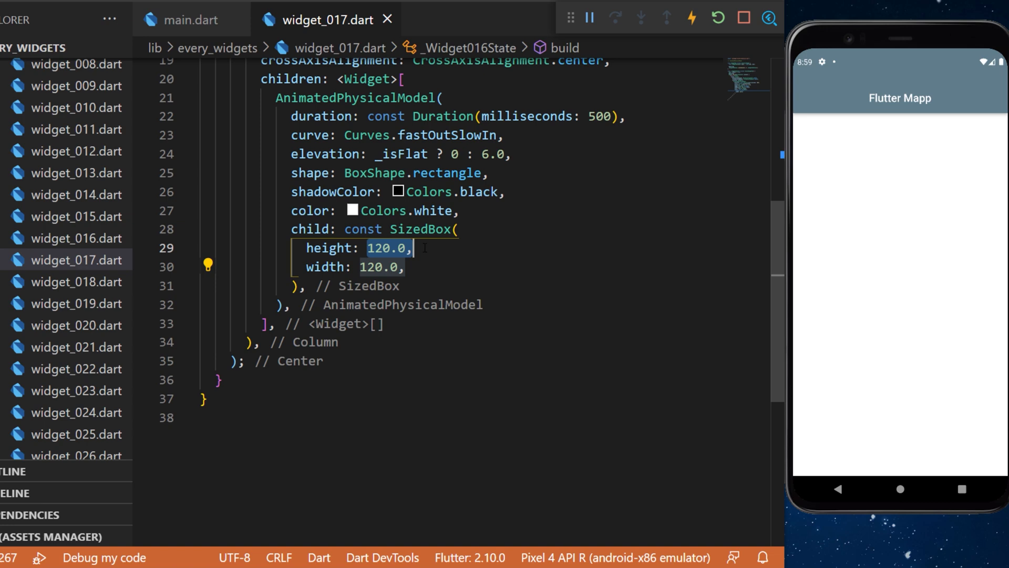
{"action": "type", "text": "child: Icon(Icons.android_outlined),"}
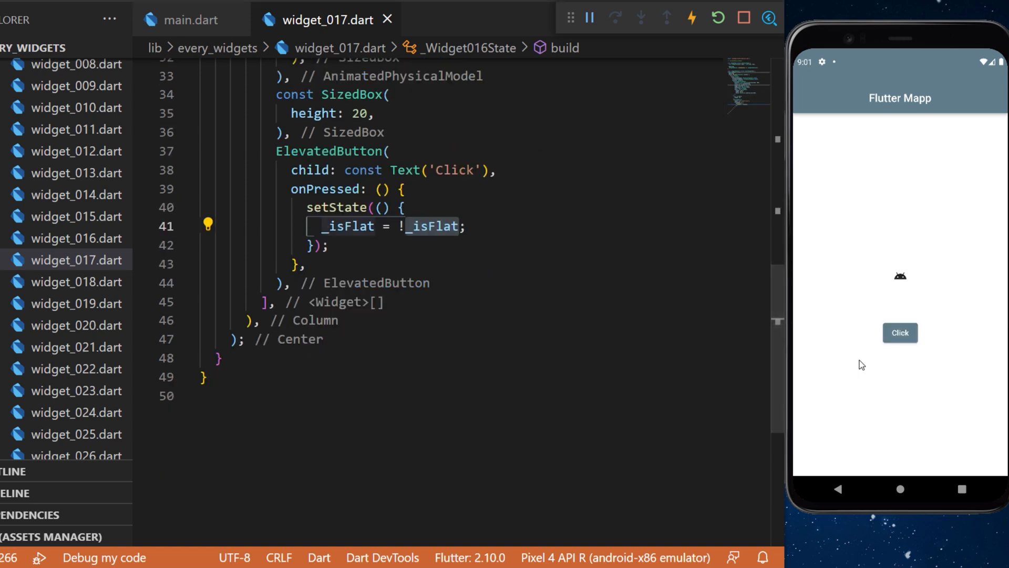
Press Click three times to raise, flatten, then raise the white box again
{"action": "left_click", "coordinate": [900, 333]}
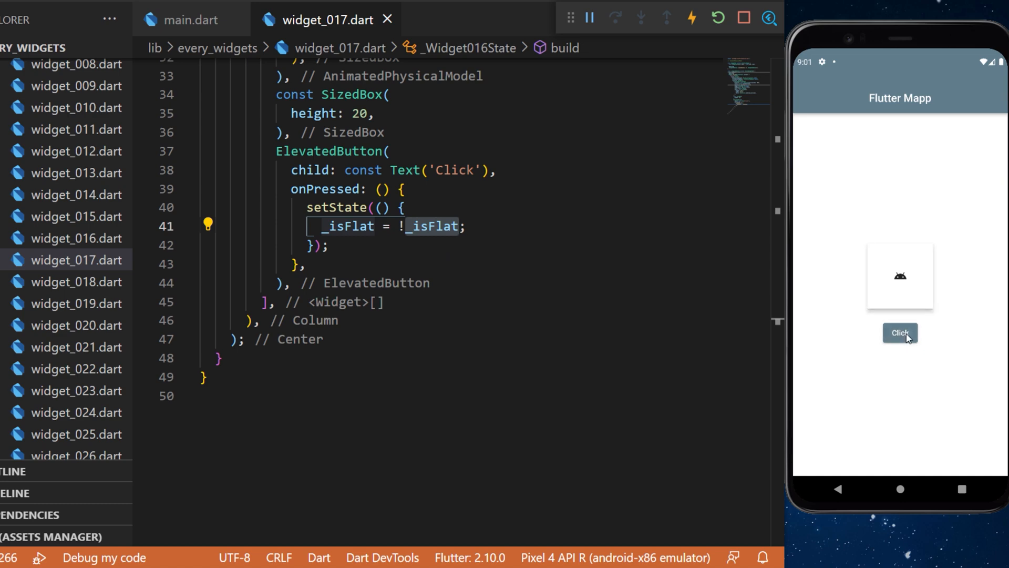
{"action": "mouse_move", "coordinate": [887, 346]}
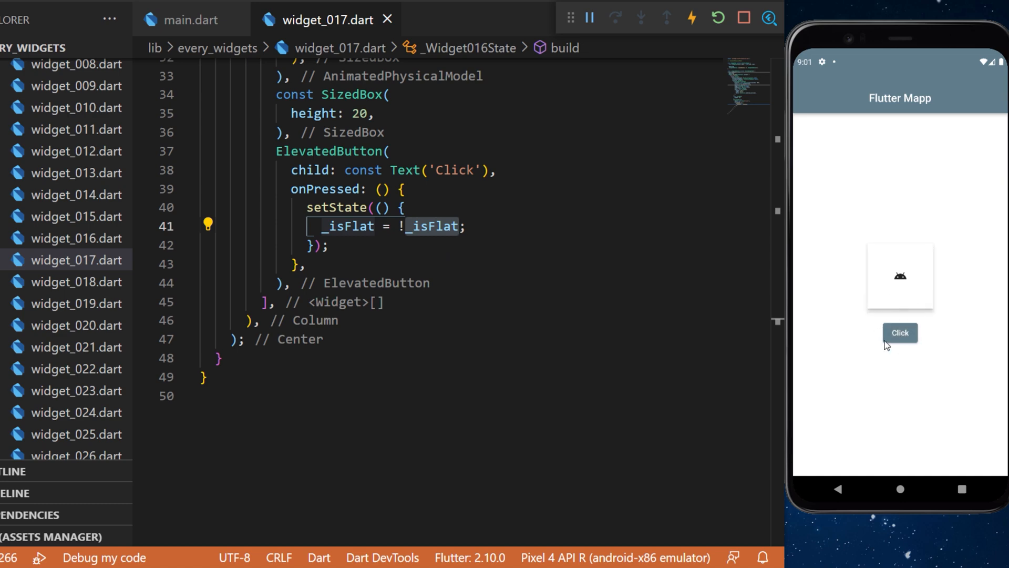
{"action": "left_click", "coordinate": [900, 333]}
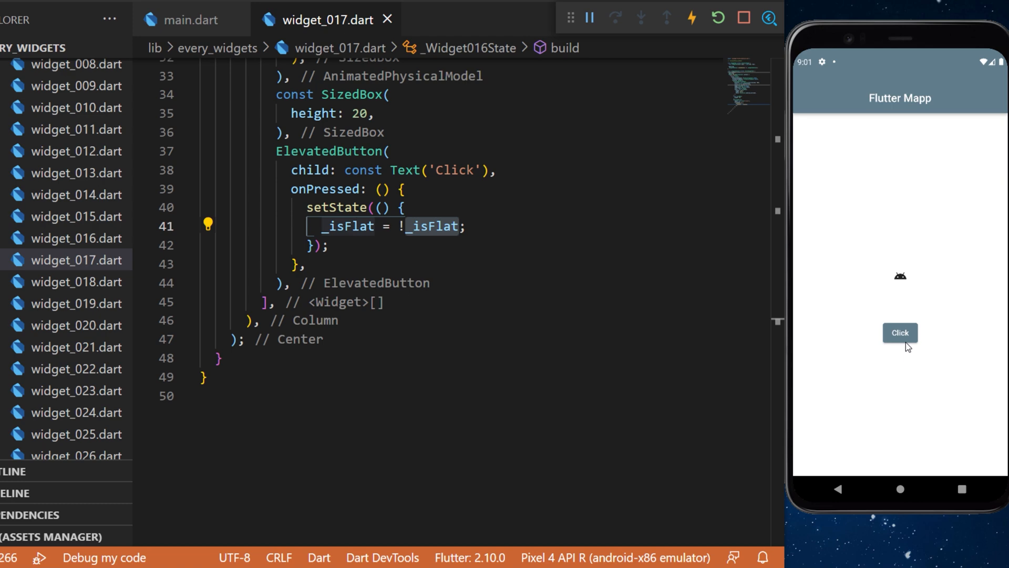
{"action": "left_click", "coordinate": [900, 333]}
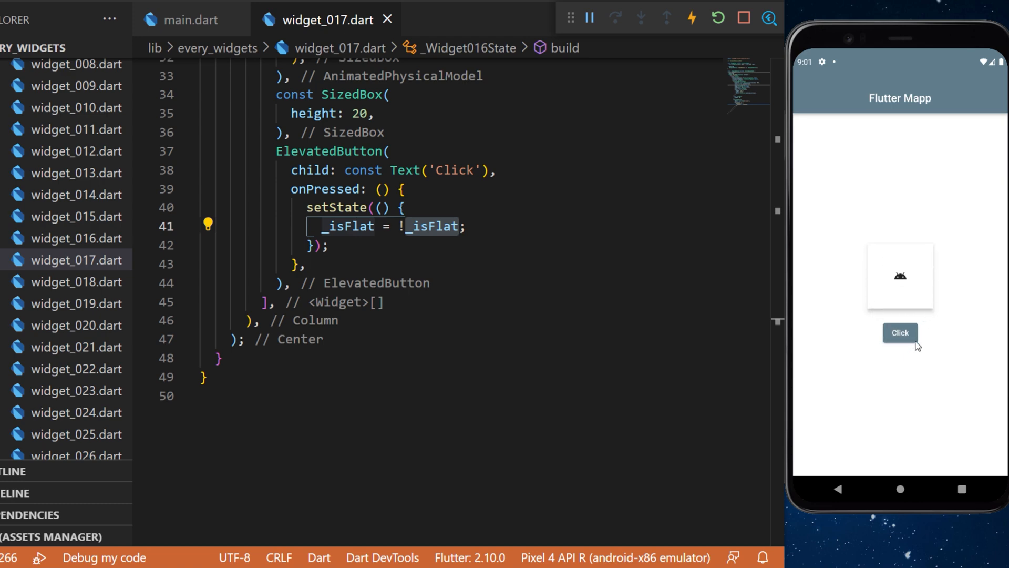